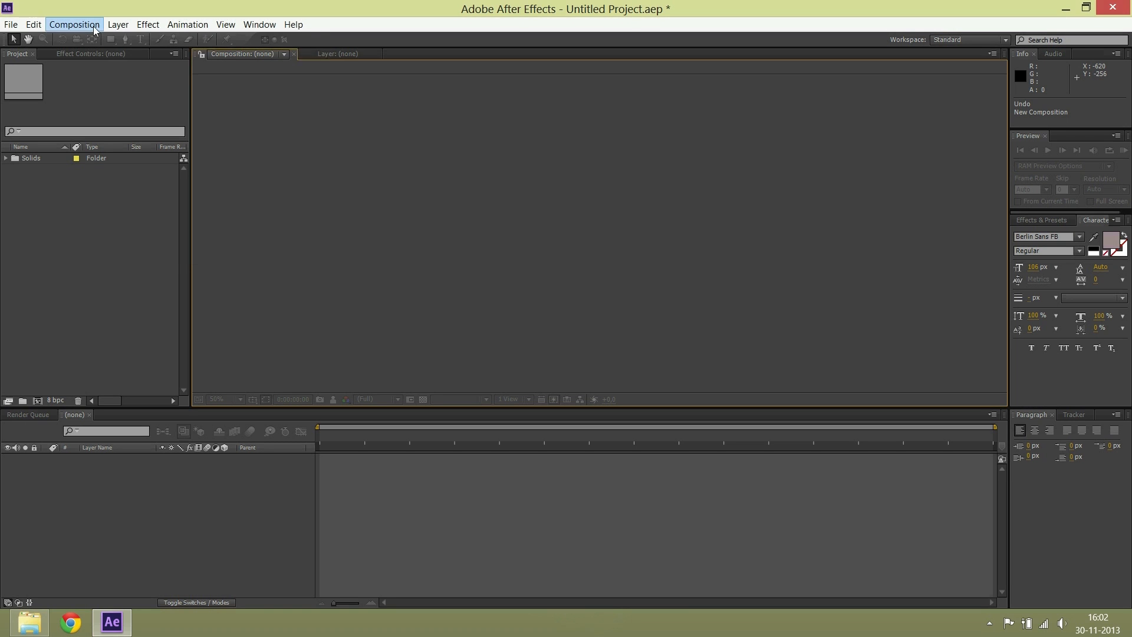
- Create Comp 1 at HDTV 1080 29.97 fps and open the Layer > New menu
left_click(74, 23)
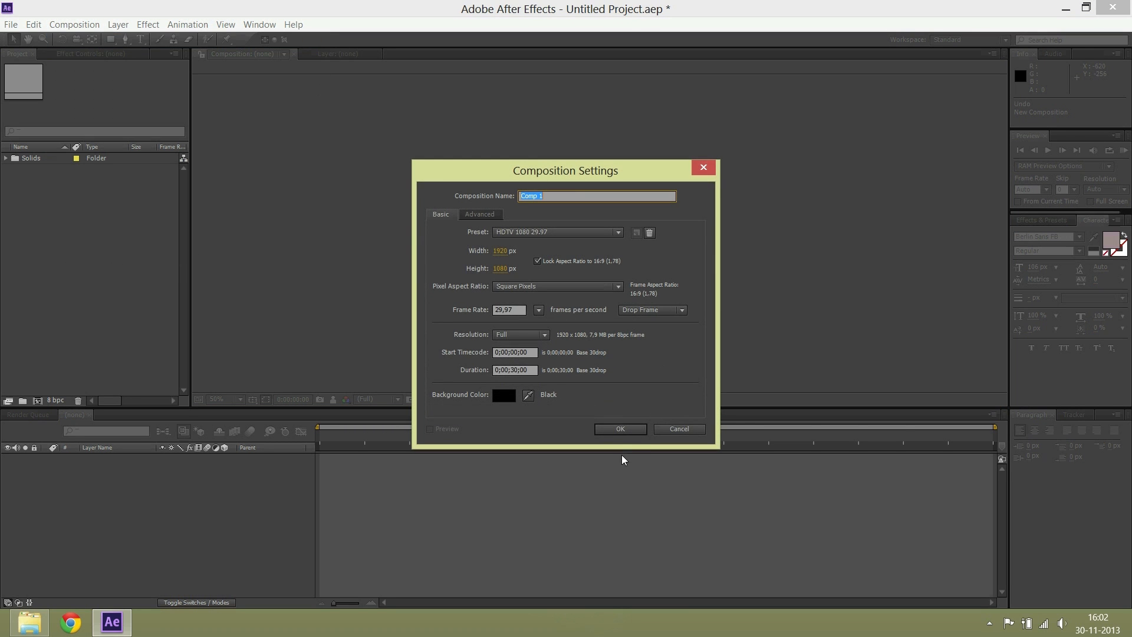
left_click(619, 429)
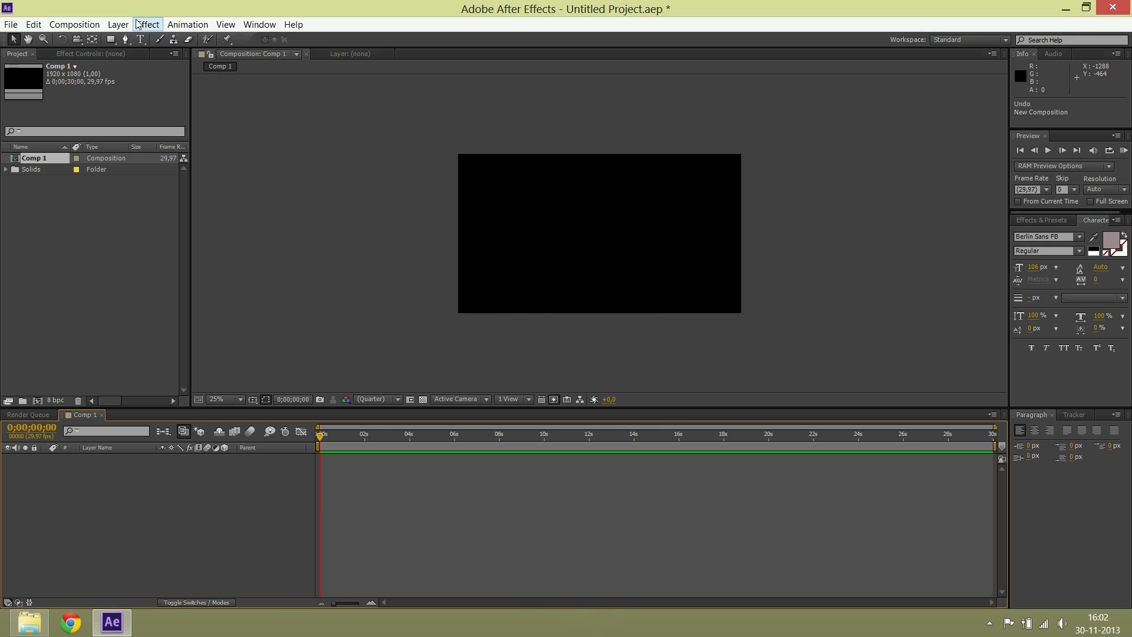
left_click(118, 23)
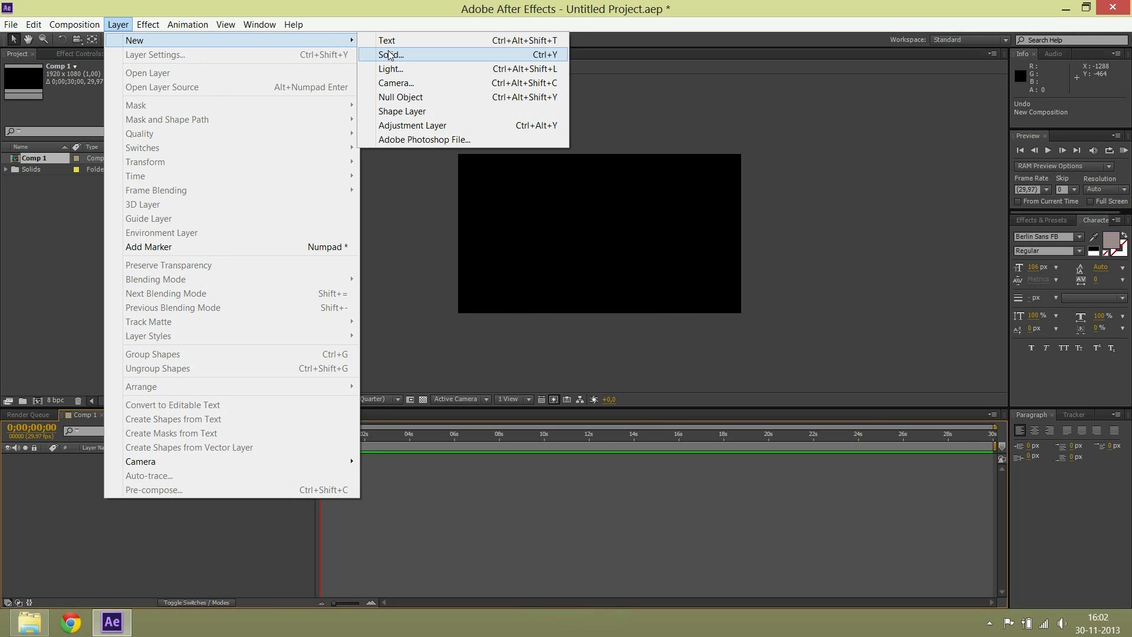
- Add a thin red solid and keyframe its Position to slide in from off-screen left
left_click(390, 55)
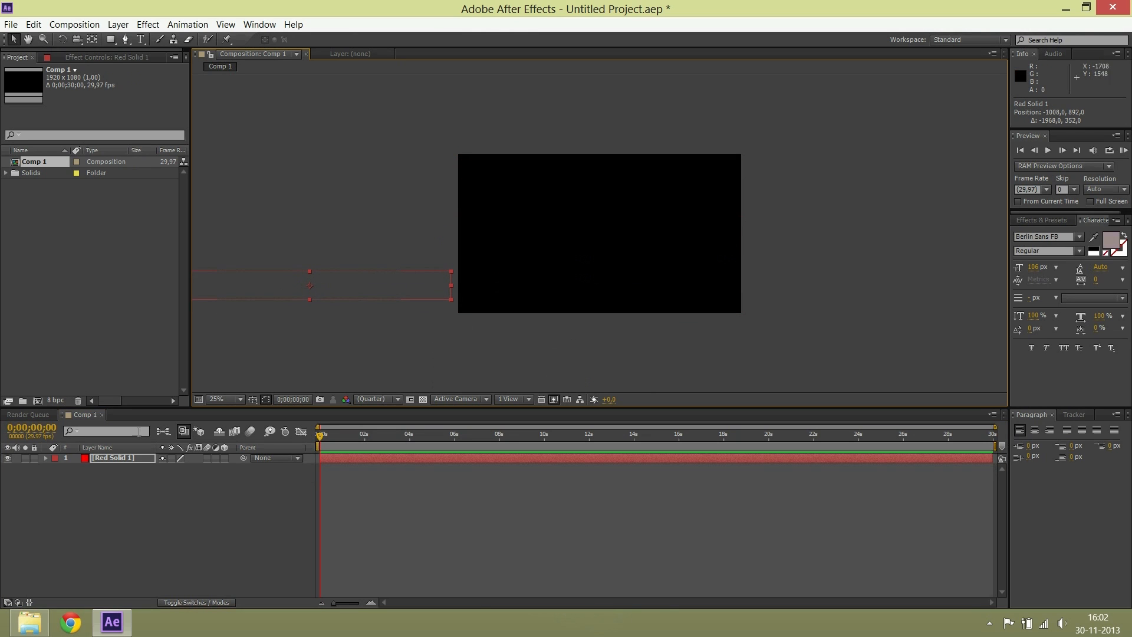
left_click(47, 458)
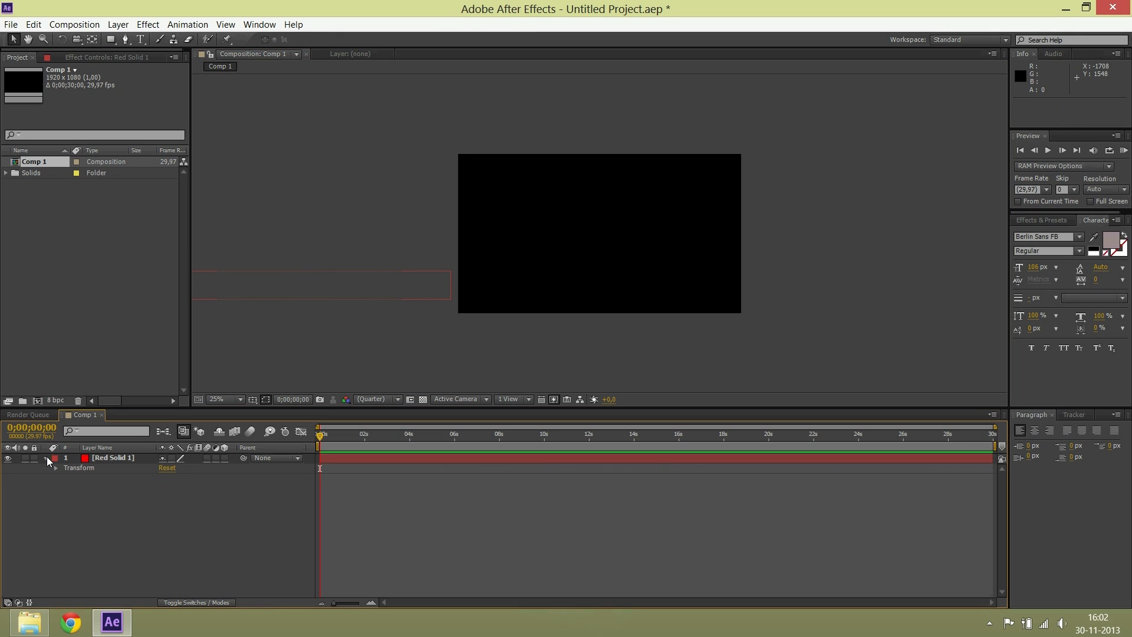
left_click(56, 467)
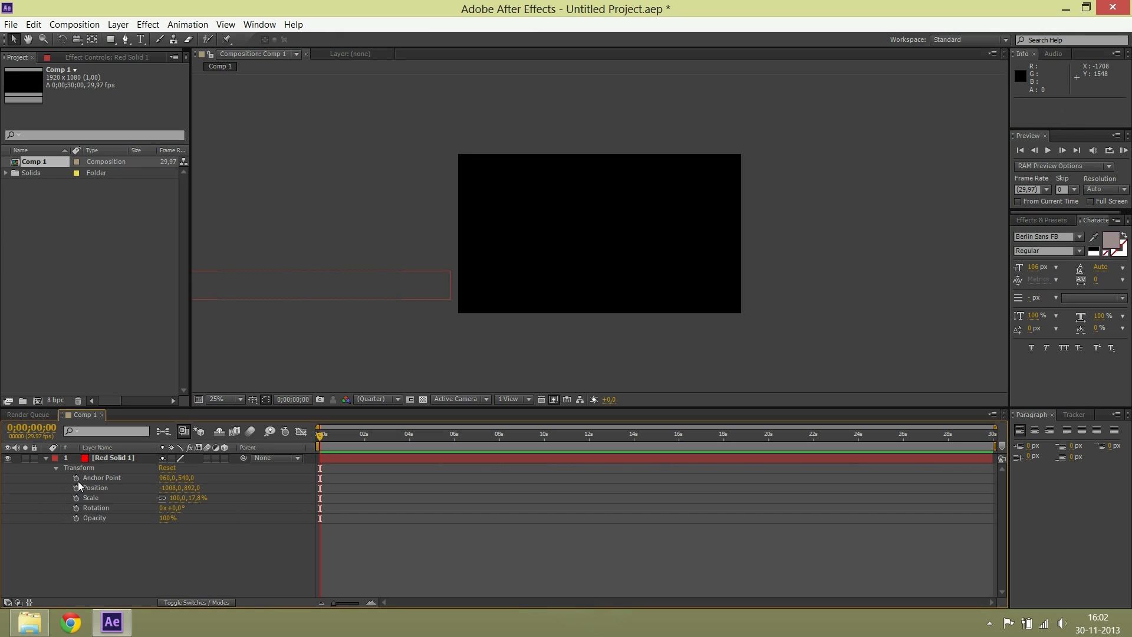
left_click(76, 488)
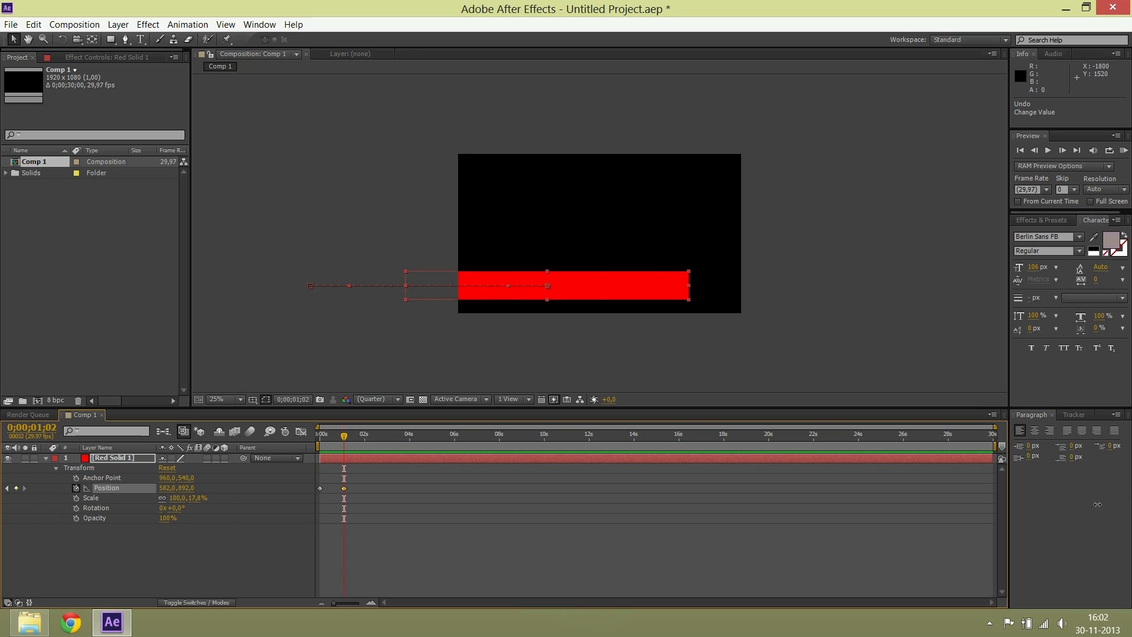
left_click_drag(570, 285, 534, 286)
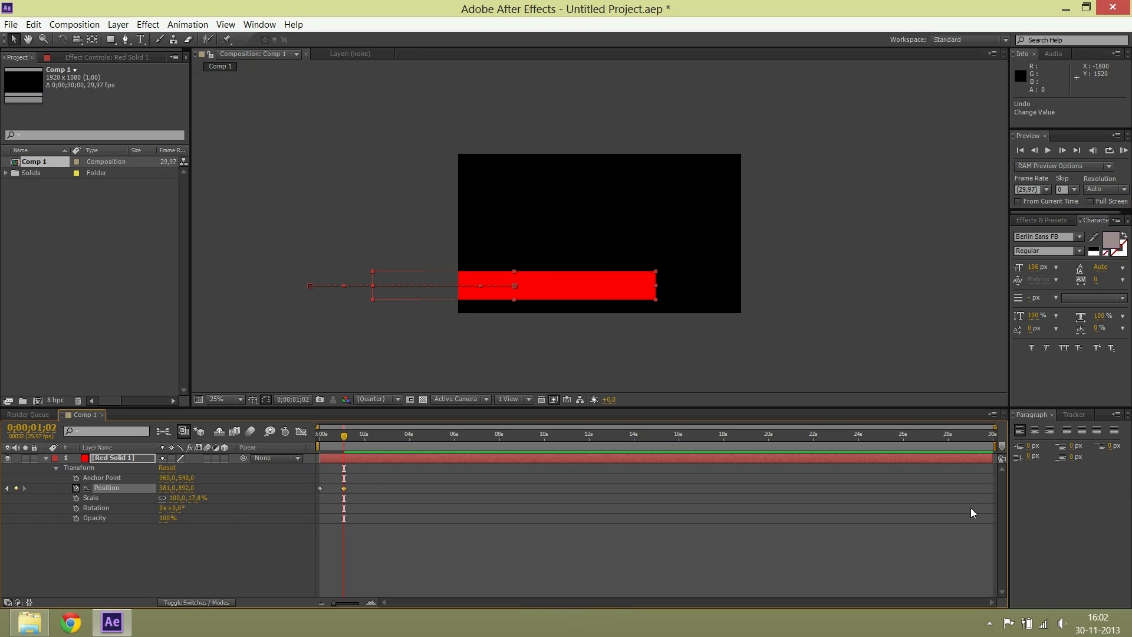
mouse_move(352, 463)
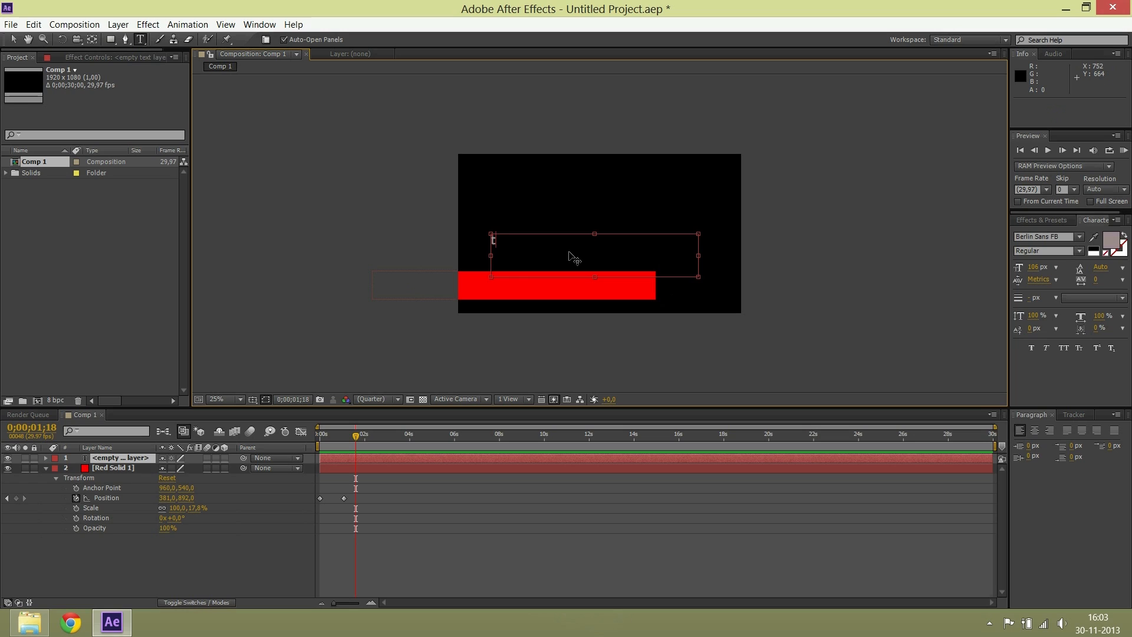
- Type the title 'timelapse vides' and move it down onto the red bar
type("timelapse vide")
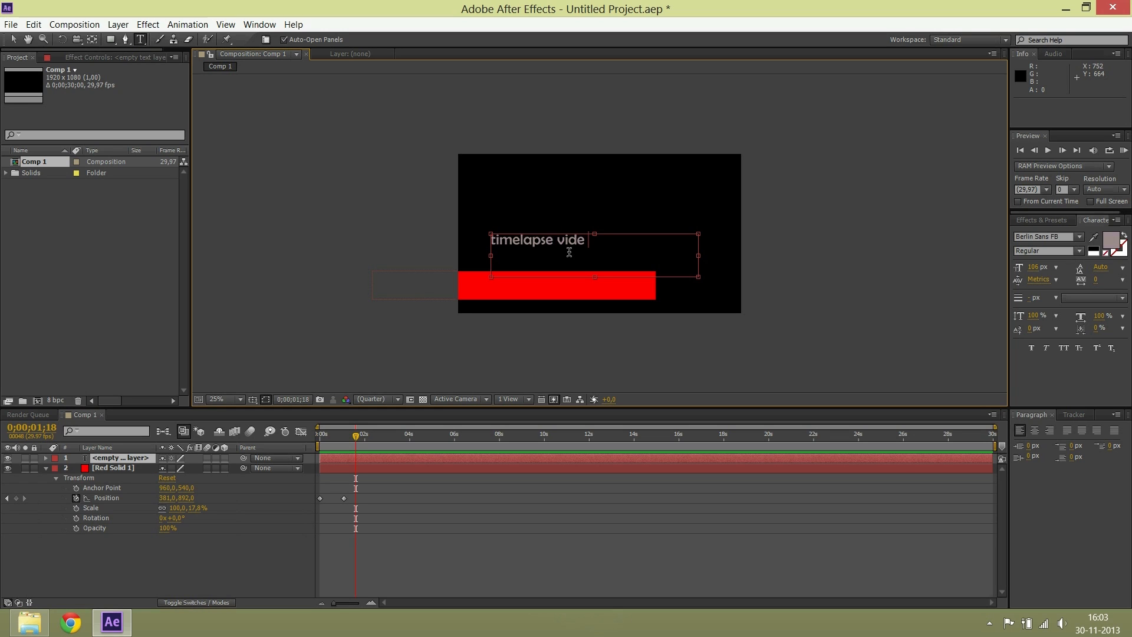
type("s")
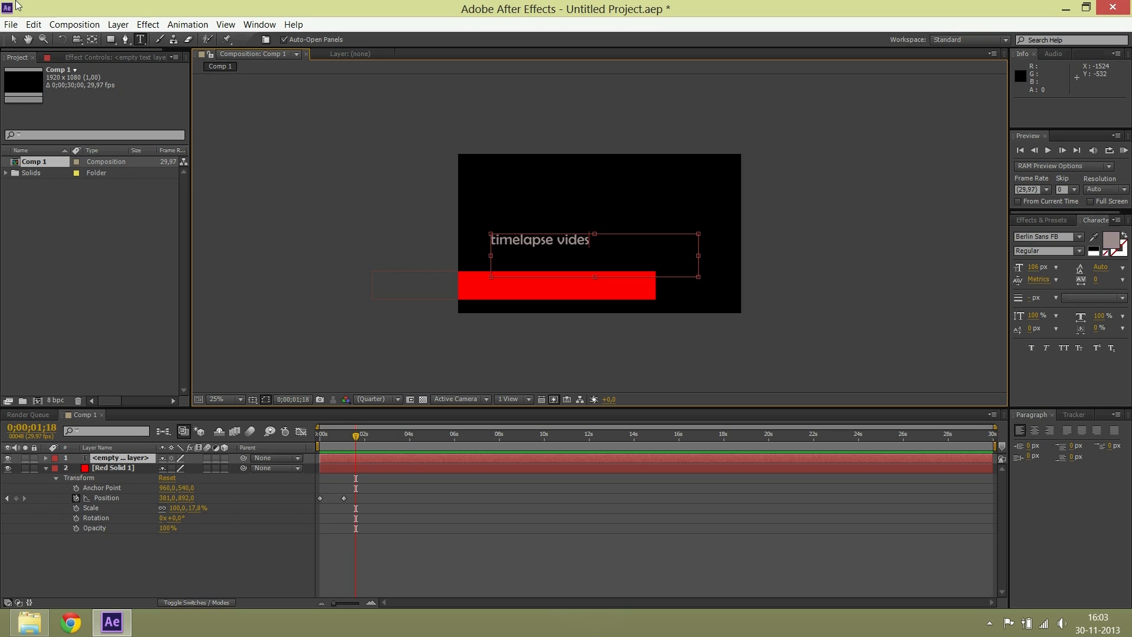
left_click(553, 240)
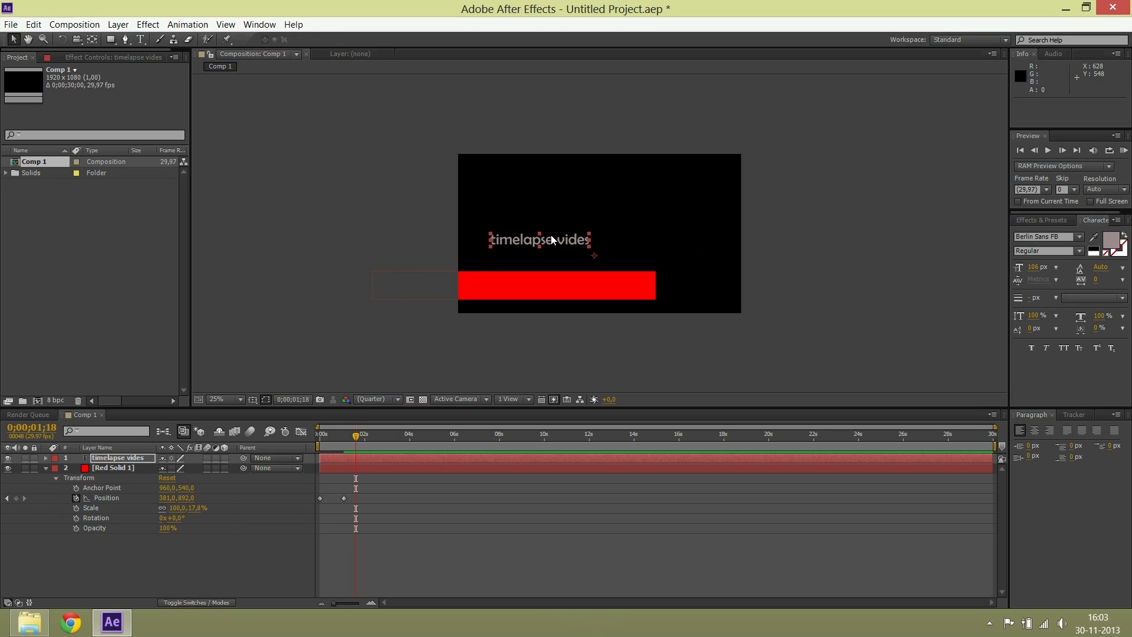
left_click_drag(538, 238, 538, 280)
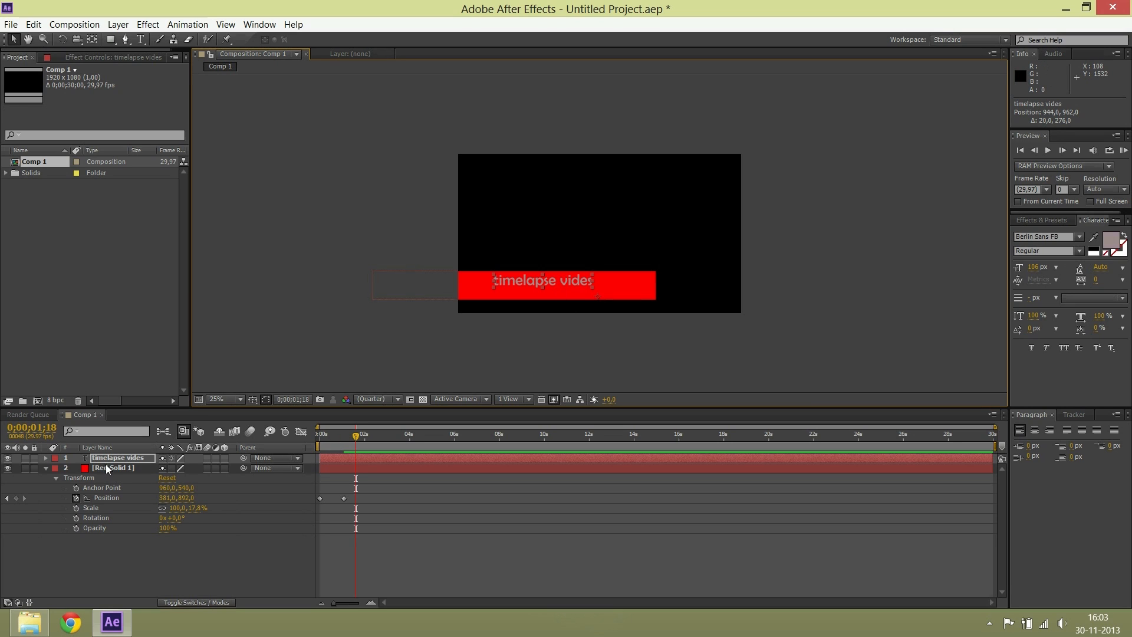
- Set Red Solid 1's opacity to 50%
left_click(113, 468)
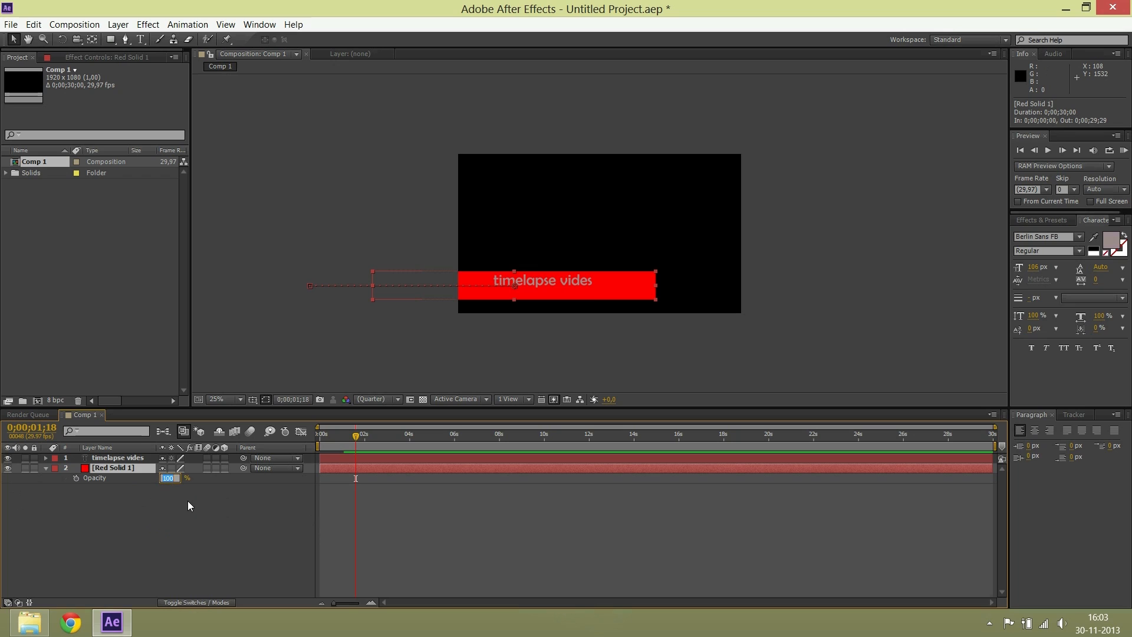
type("50%")
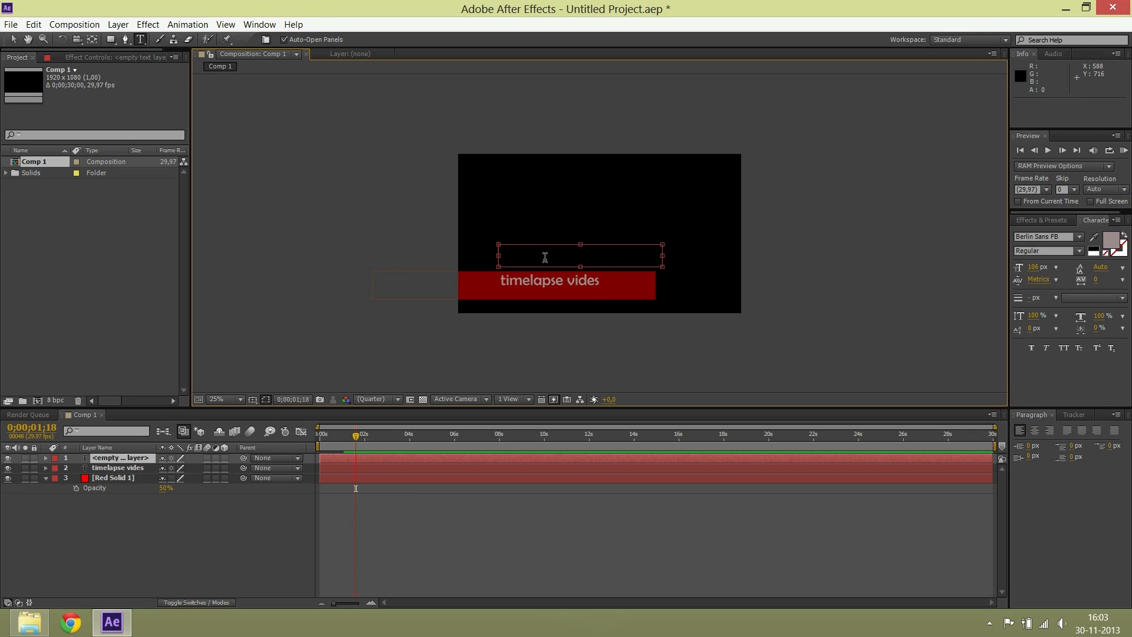
- Type 'MKfilm7' and place it under the title on the bar
type("mk")
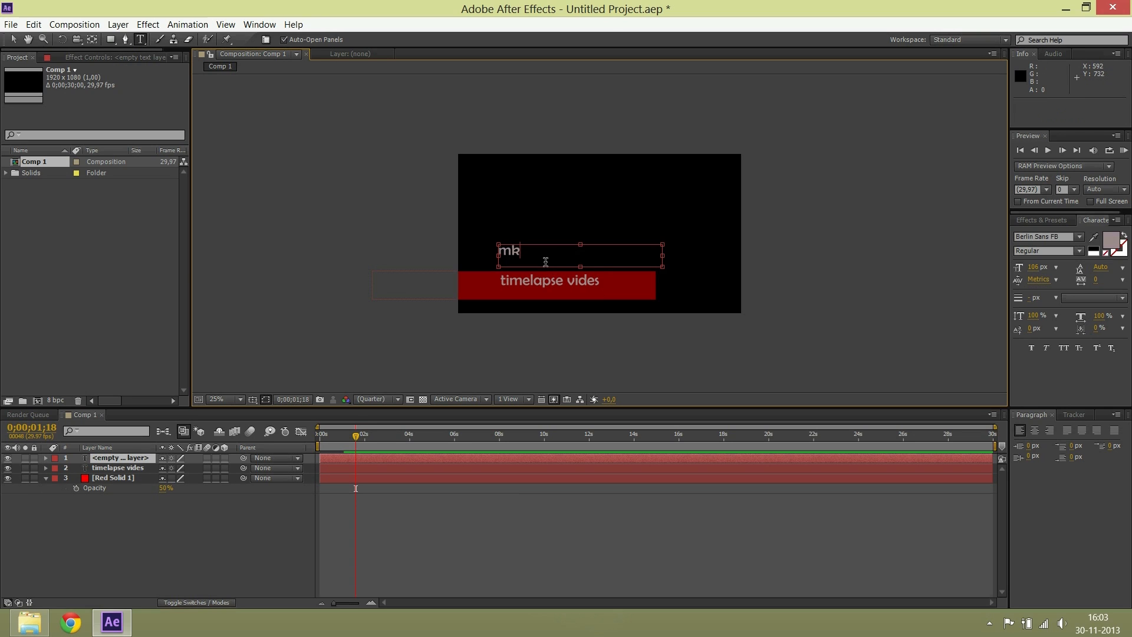
type("MK")
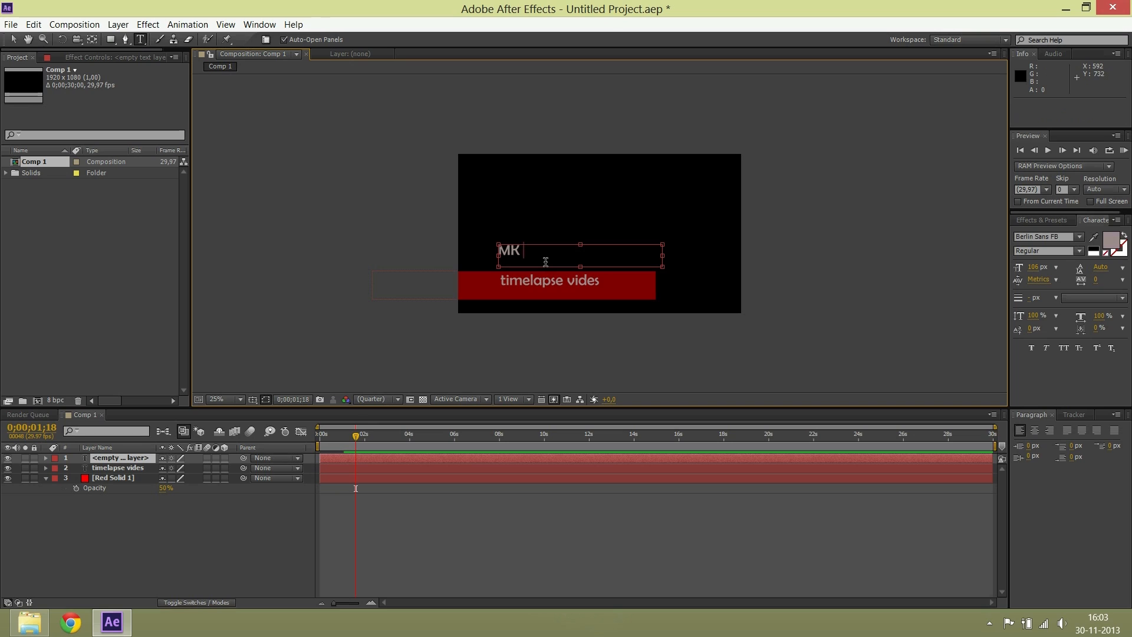
type("film")
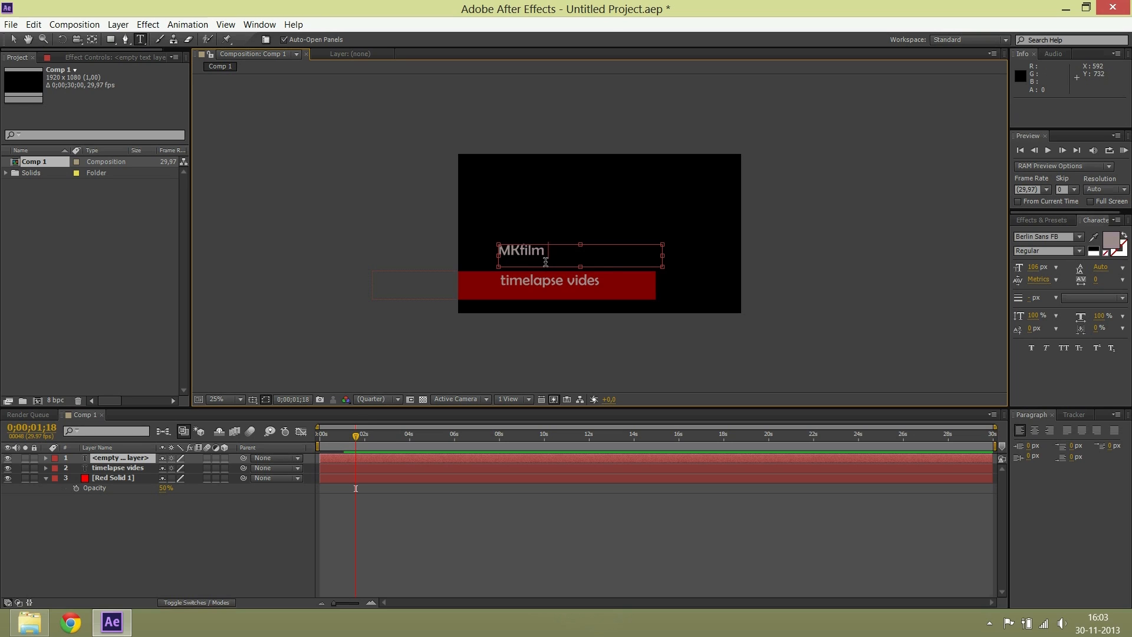
type("7")
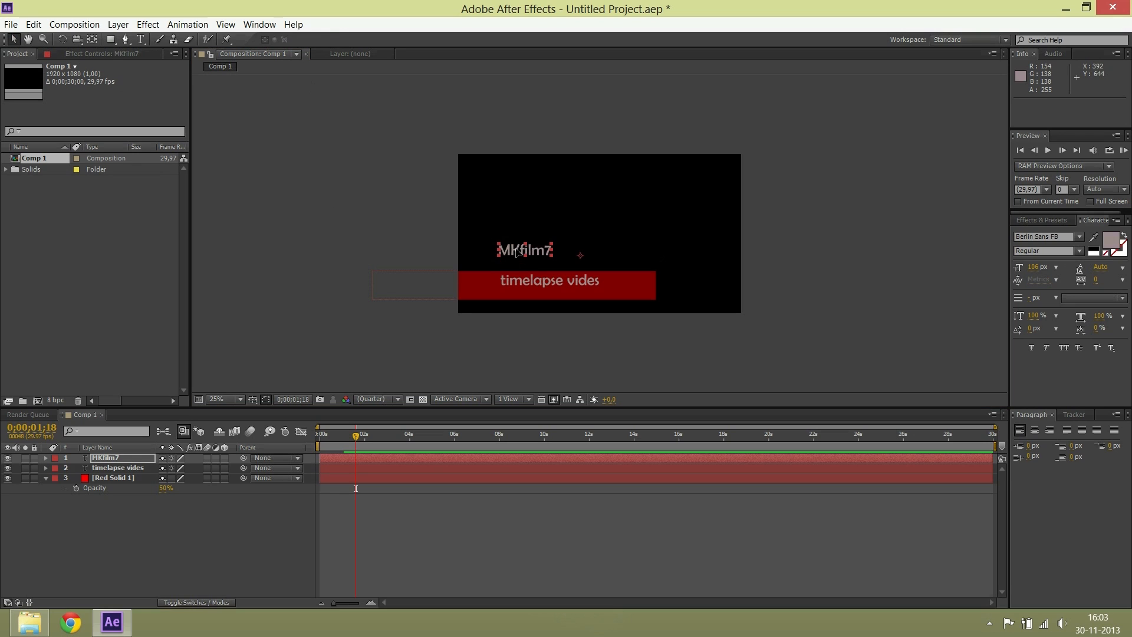
left_click_drag(525, 250, 520, 296)
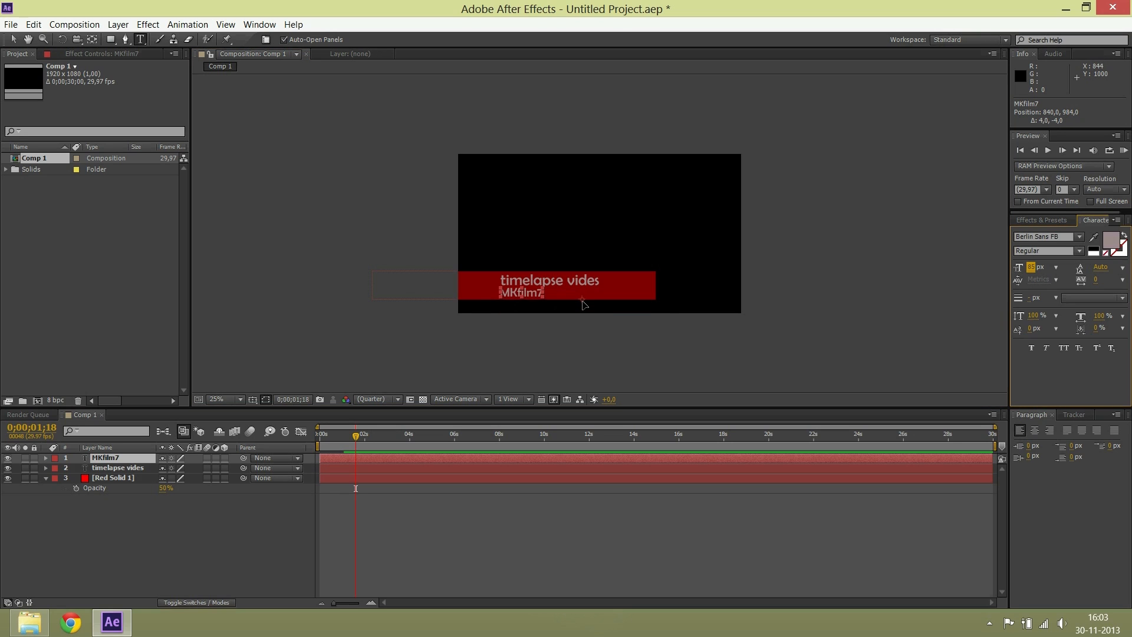
- Import the Mk logo PNG from Mijn documenten into the composition
left_click(220, 399)
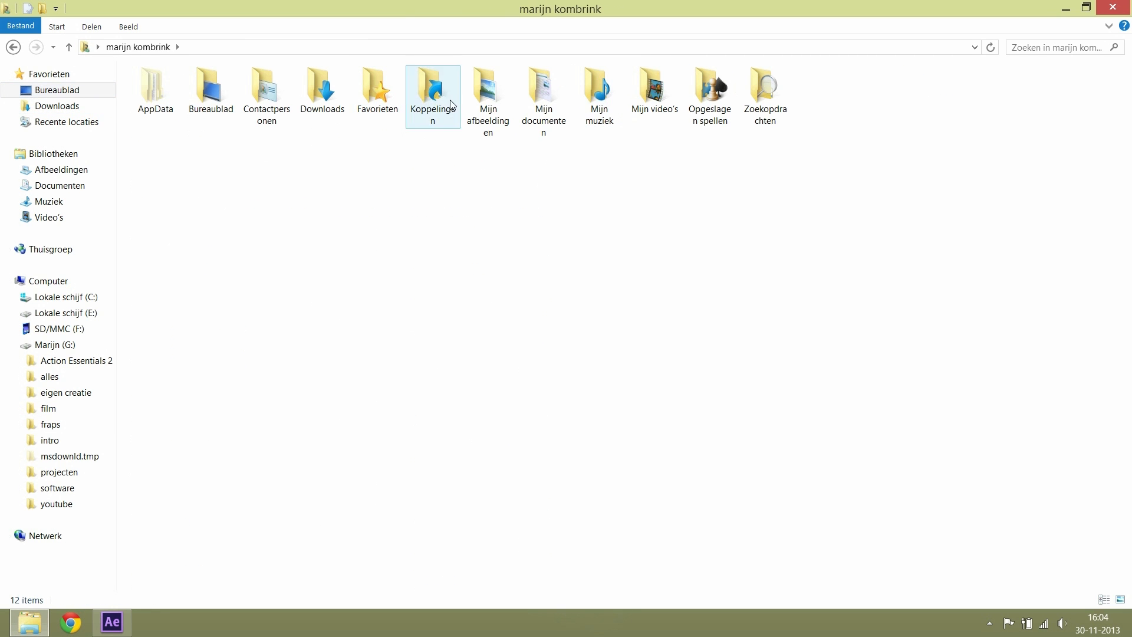
double_click(543, 87)
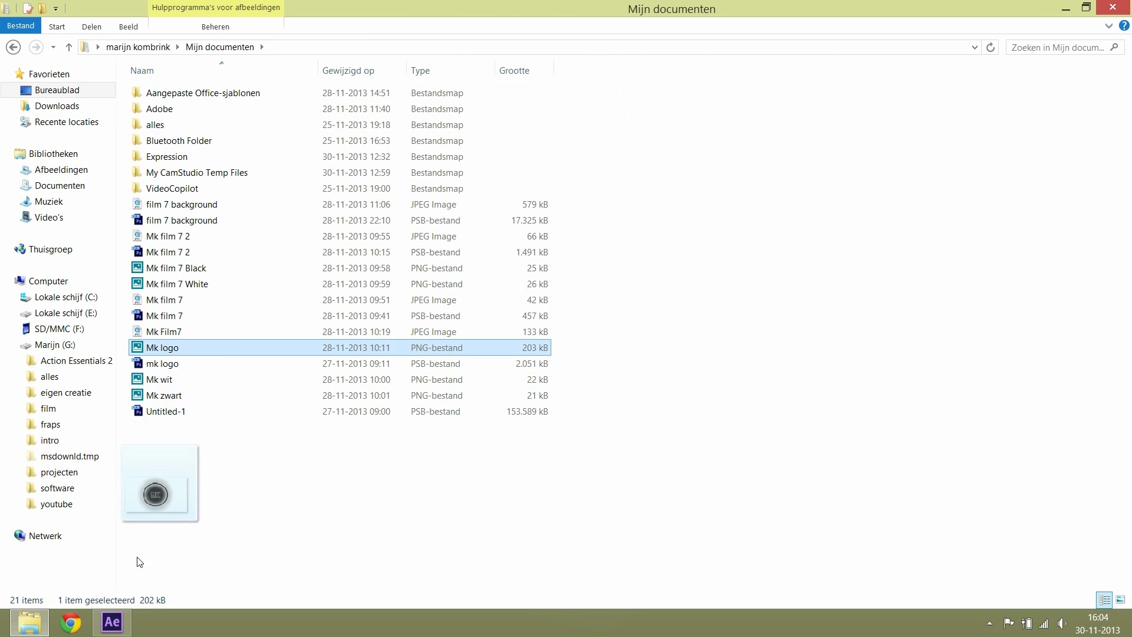
left_click(110, 622)
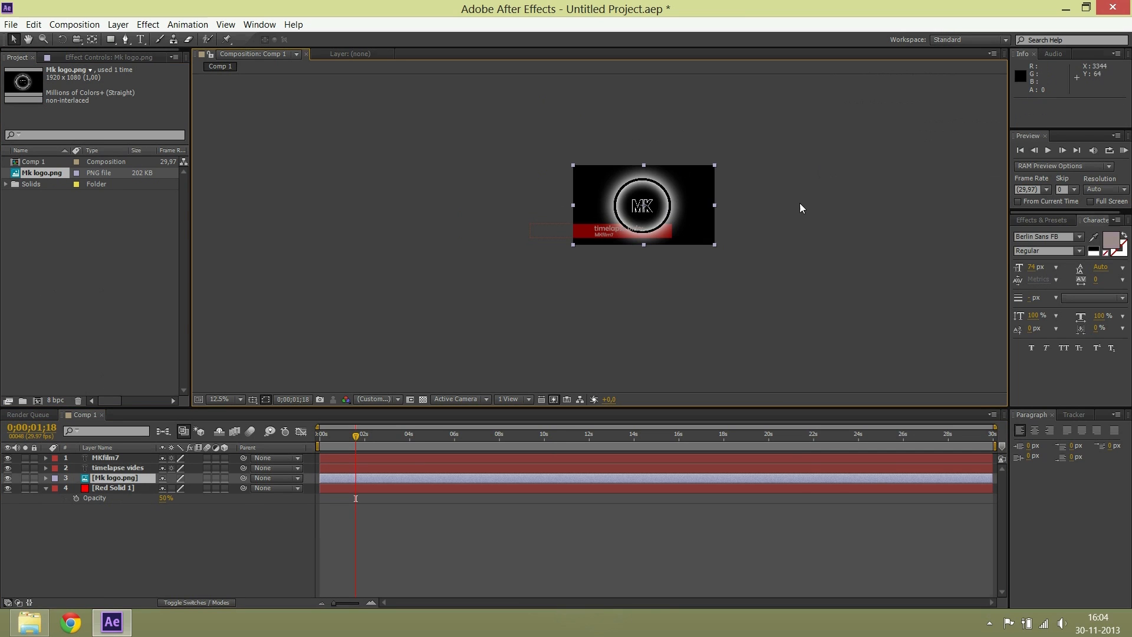
- Shrink the Mk logo to 20% and drag it to the red bar's left end
left_click_drag(714, 245, 665, 224)
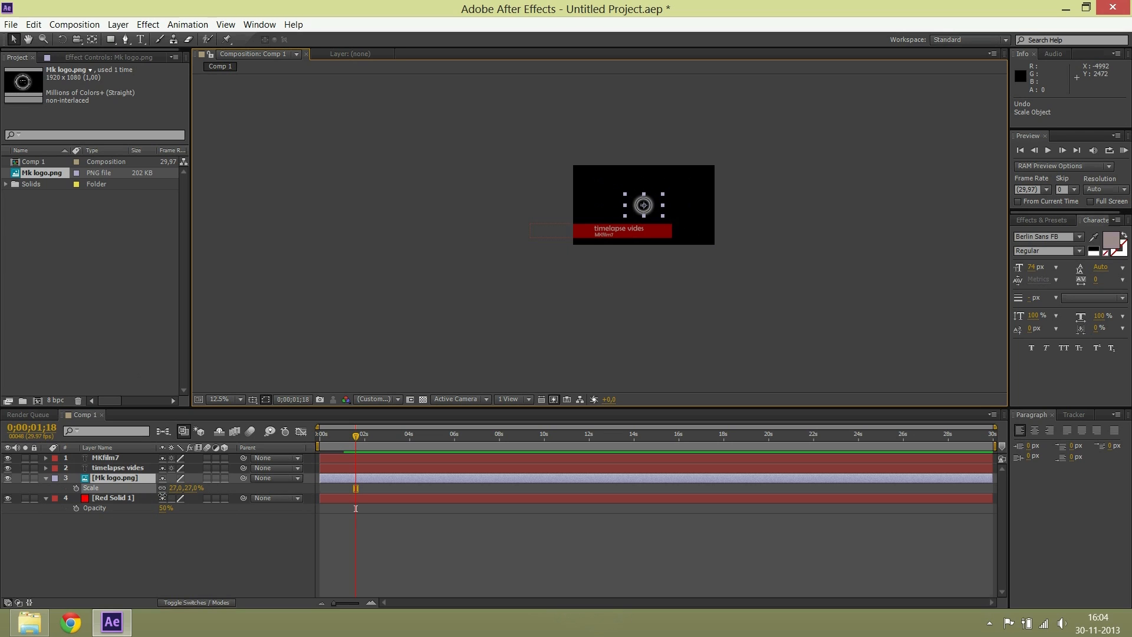
left_click_drag(195, 488, 181, 488)
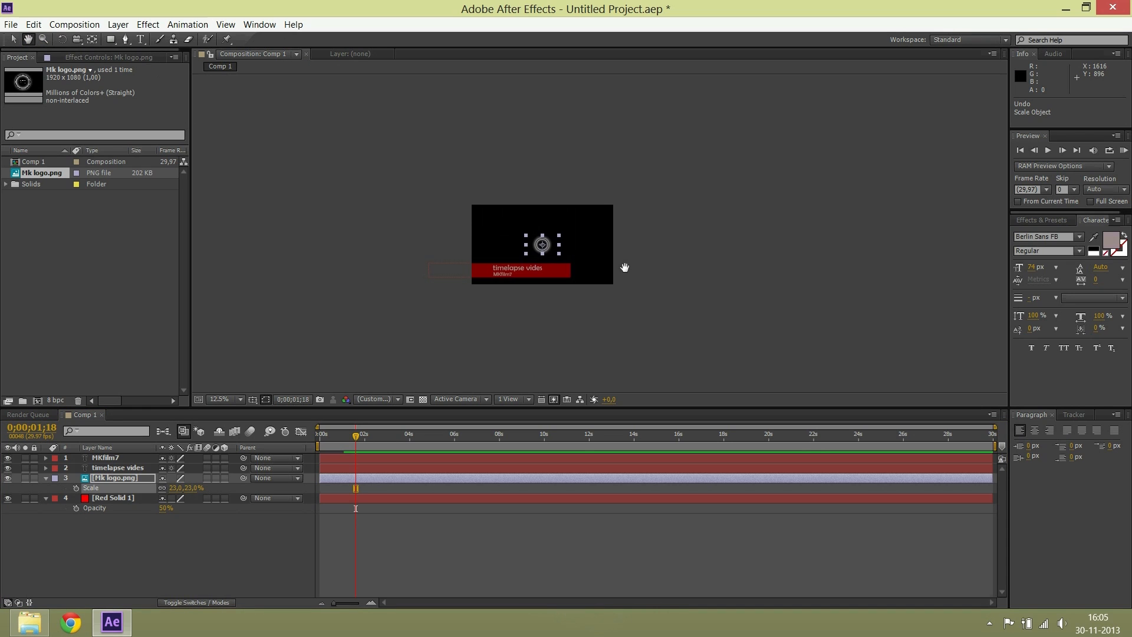
left_click(223, 398)
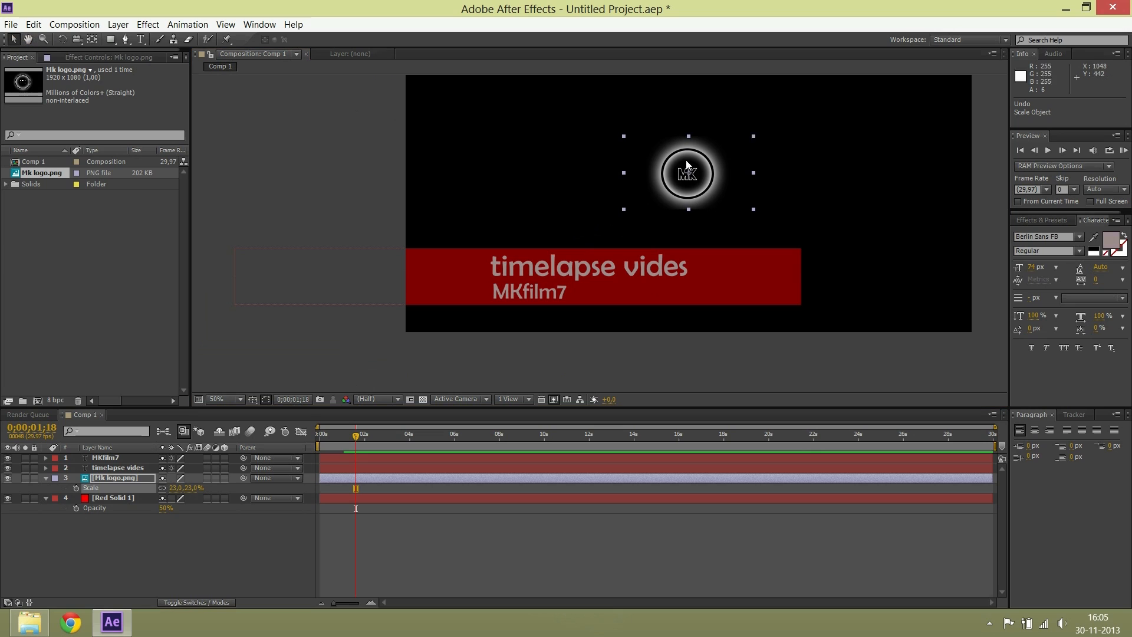
left_click_drag(686, 173, 443, 277)
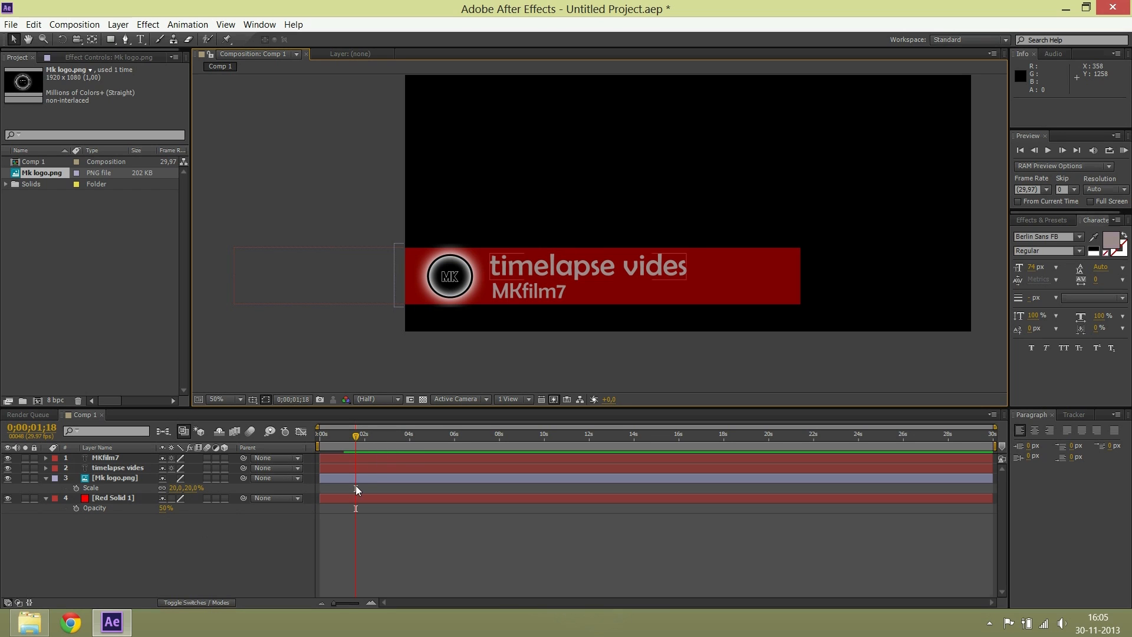
left_click_drag(354, 434, 336, 434)
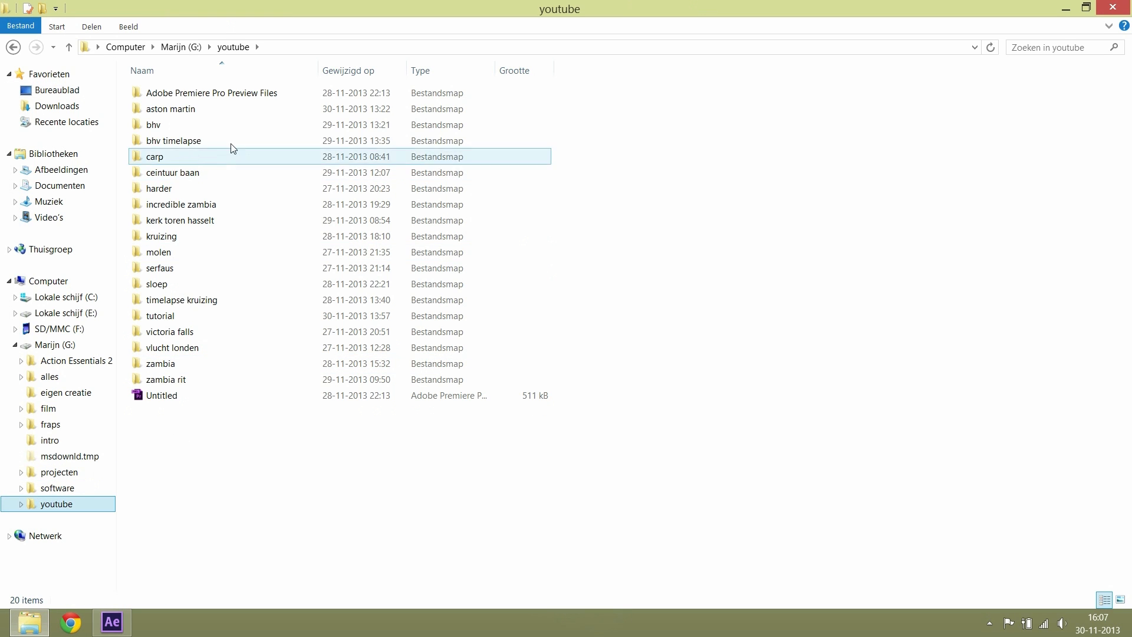
- Open the car footage project folder inside G:\youtube
double_click(170, 109)
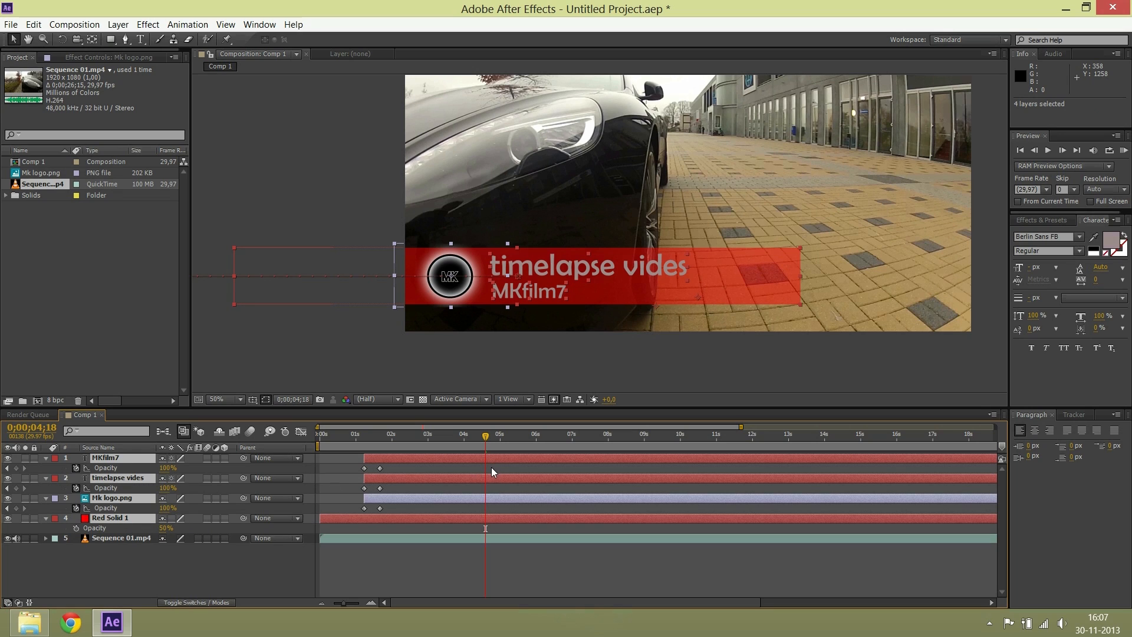
- Split the four name-bar layers at about 4 seconds
key("ctrl+d")
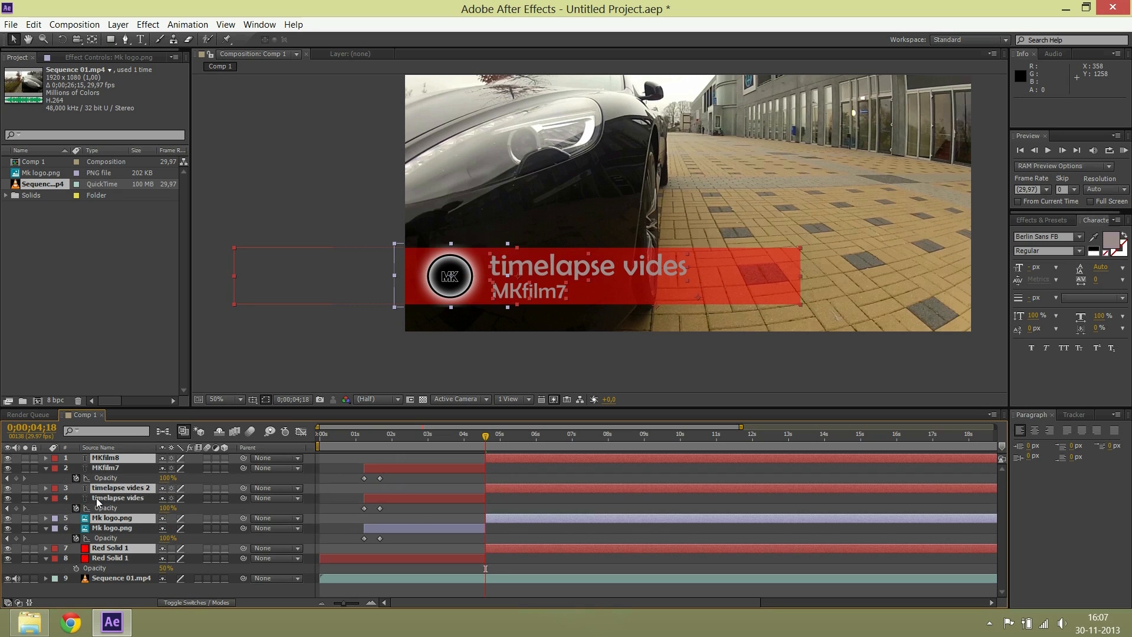